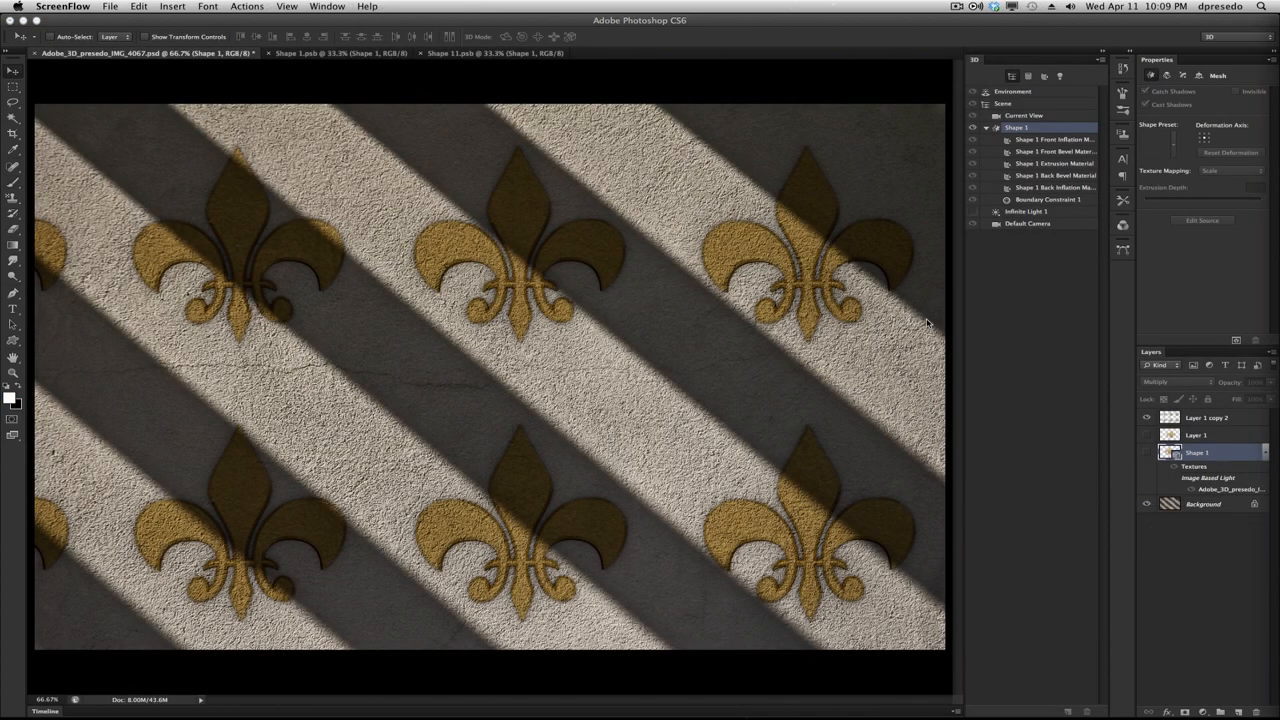
mouse_move(795, 348)
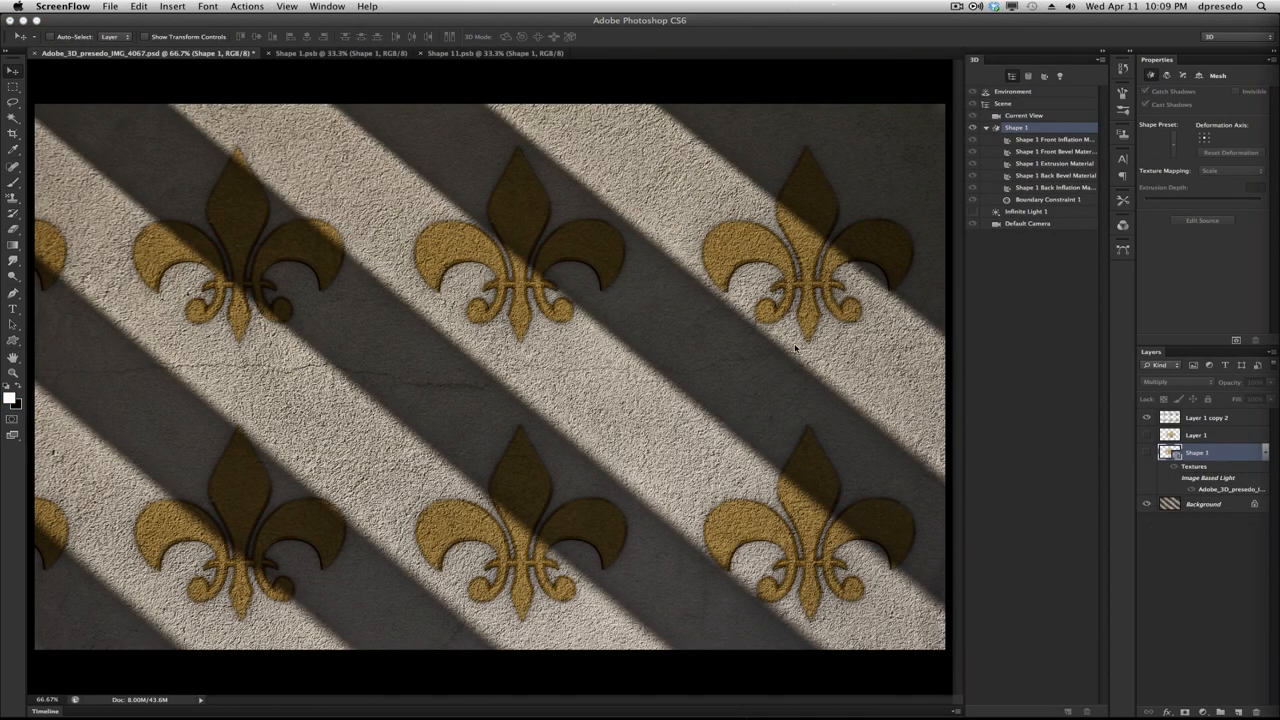
mouse_move(1155, 448)
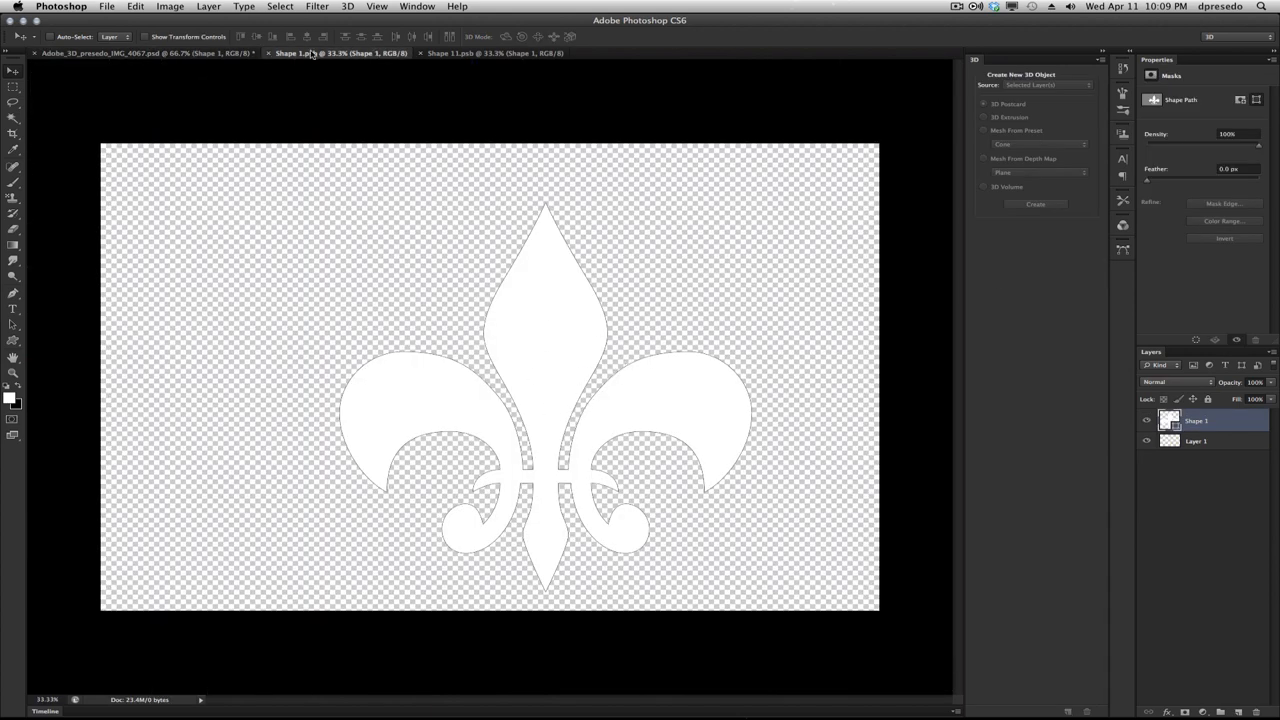
Return to the main wall composite document showing a single 3D fleur-de-lis.
left_click(1036, 204)
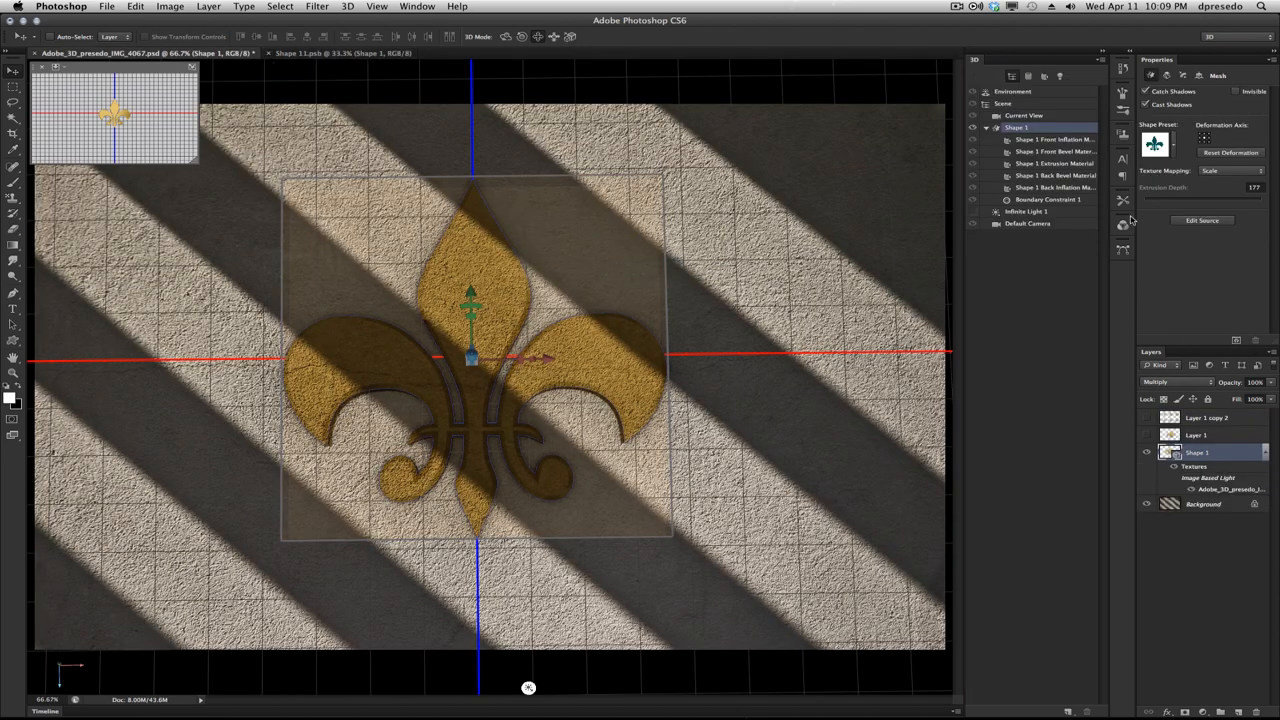